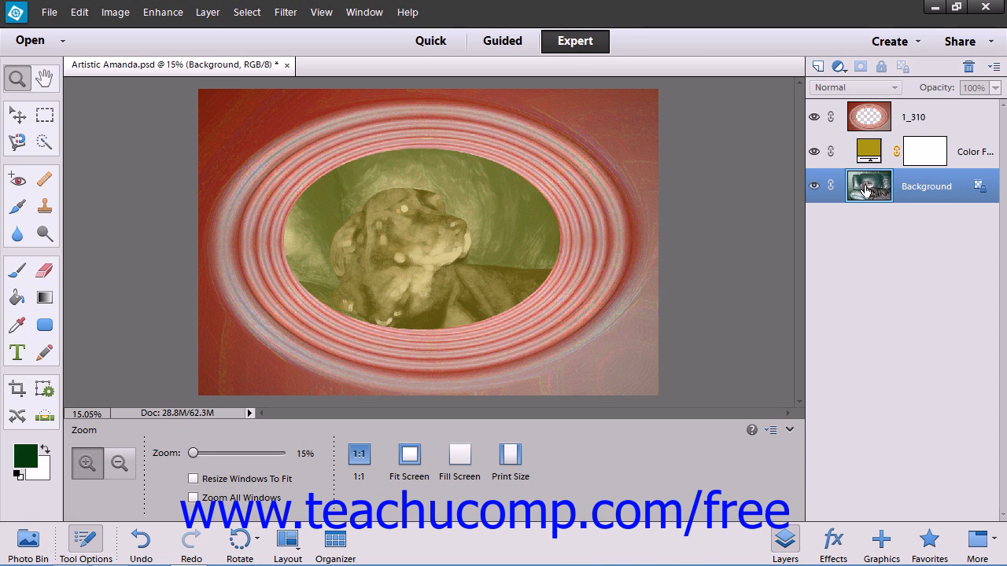
Step: Make the 1_310 frame layer the active layer in the Layers panel
{"action": "left_click", "coordinate": [868, 116]}
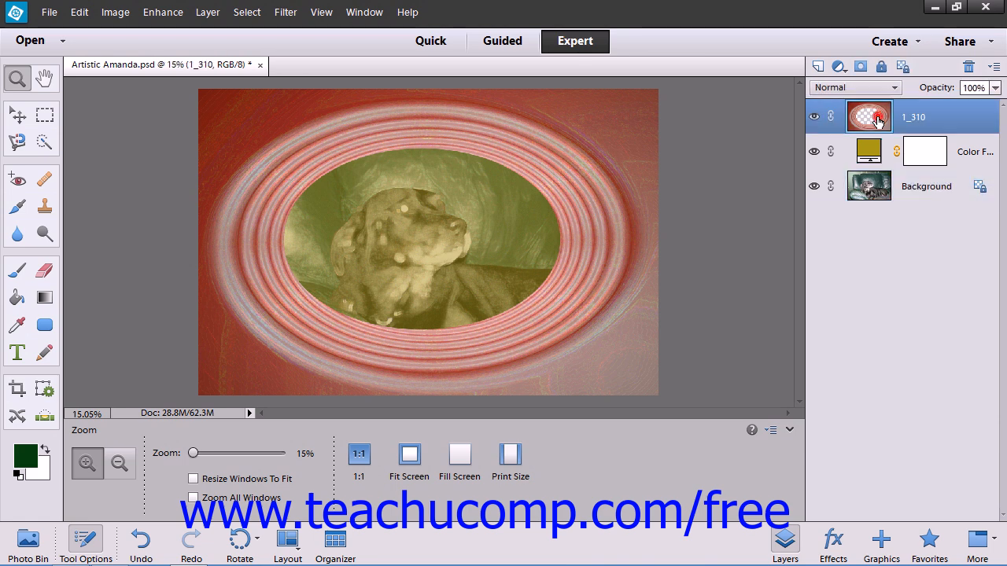
{"action": "mouse_move", "coordinate": [869, 116]}
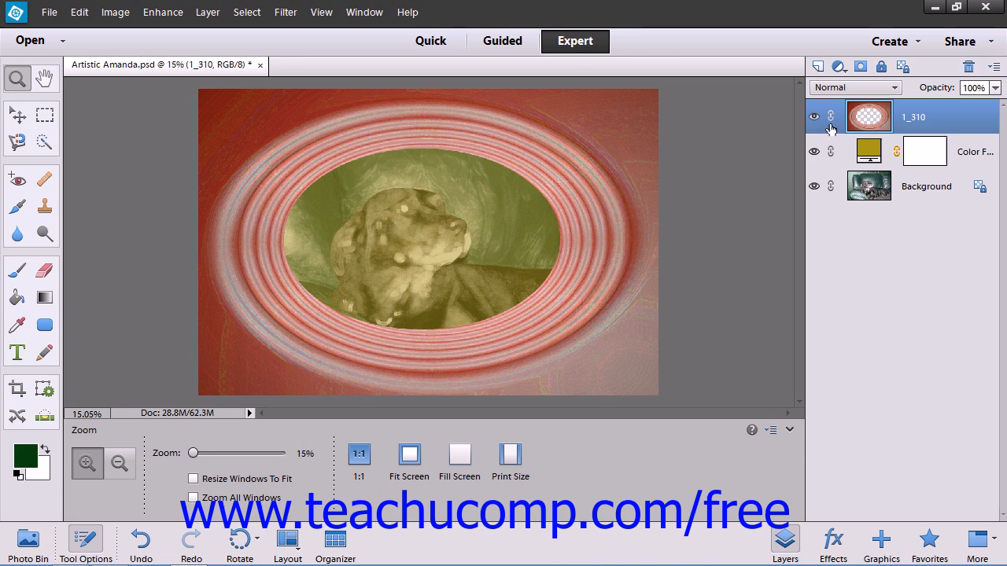
{"action": "mouse_move", "coordinate": [815, 118]}
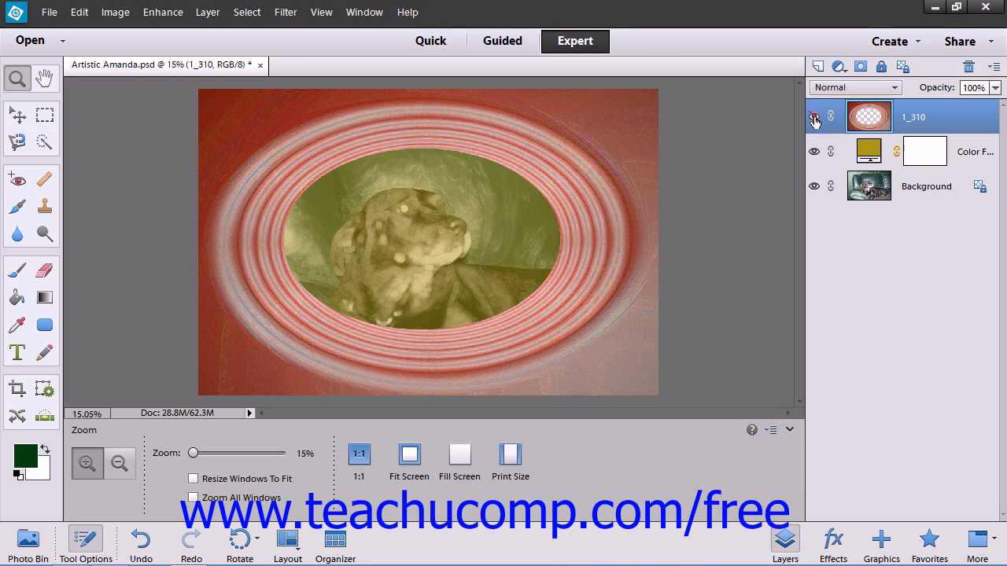
{"action": "left_click", "coordinate": [815, 119]}
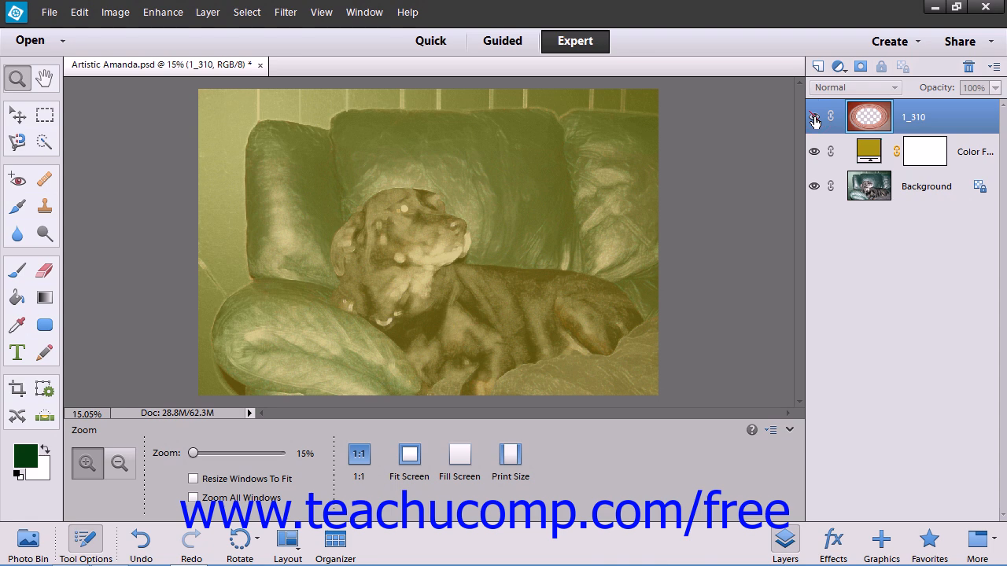
{"action": "left_click", "coordinate": [814, 117]}
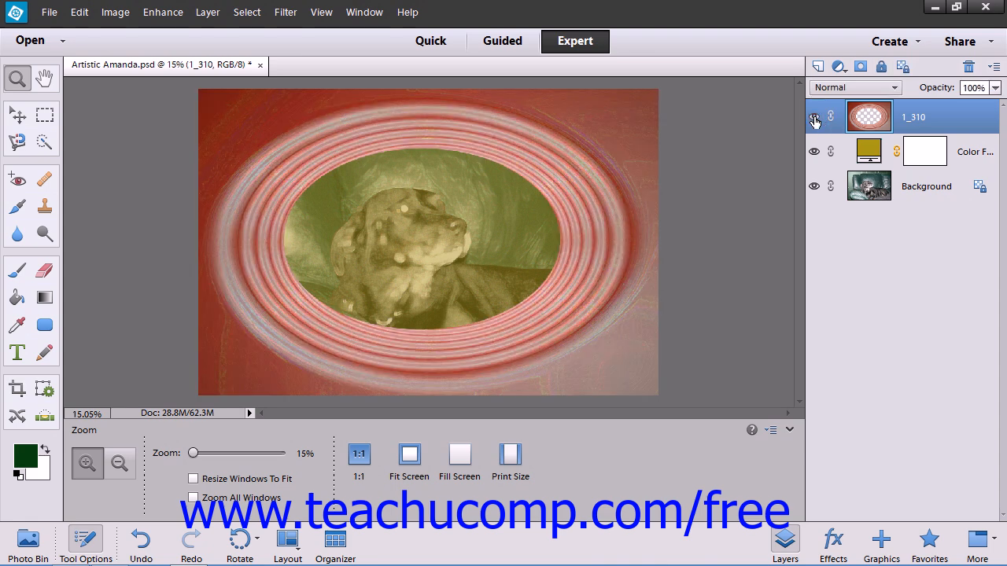
{"action": "left_click", "coordinate": [815, 116]}
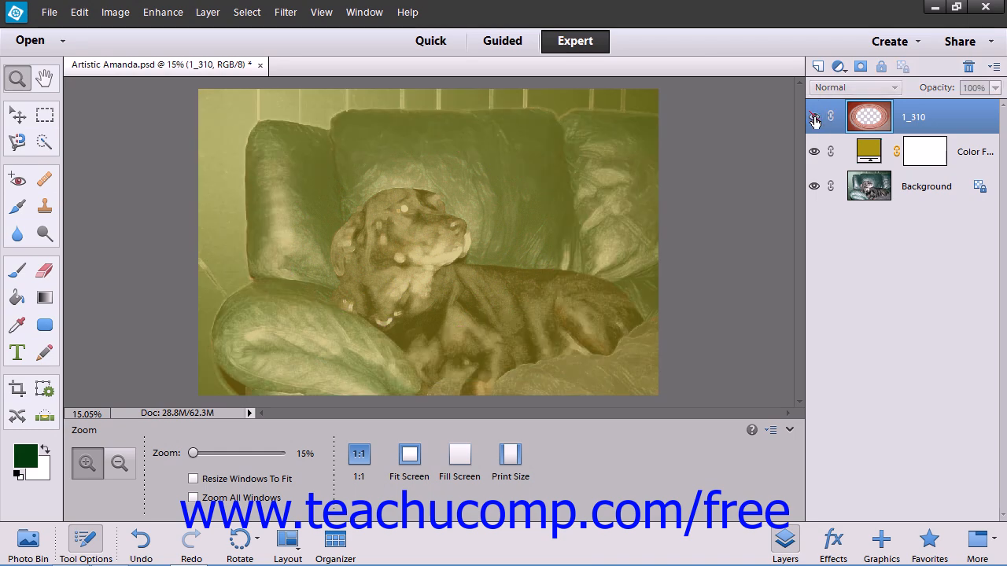
{"action": "left_click", "coordinate": [815, 116]}
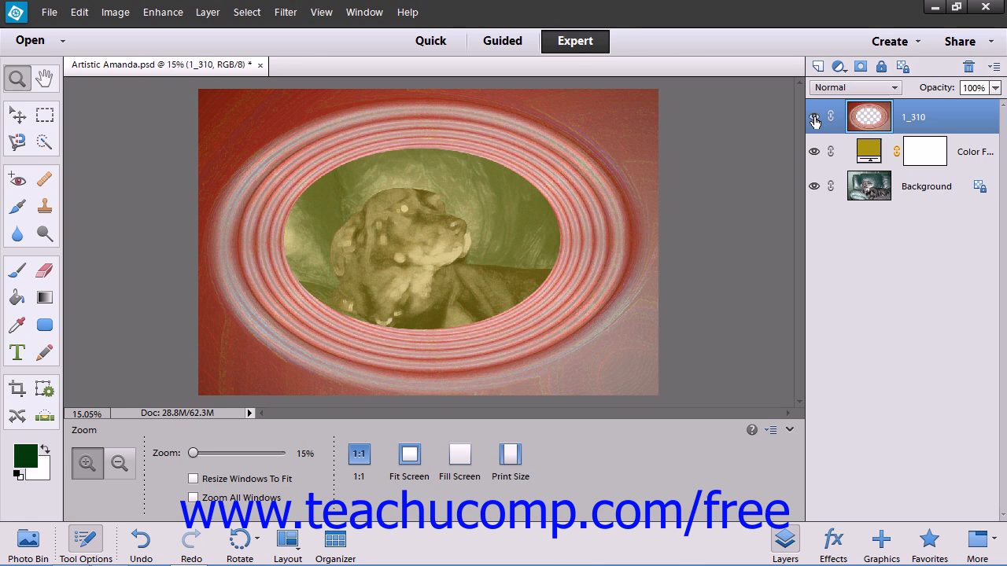
{"action": "left_click", "coordinate": [868, 186]}
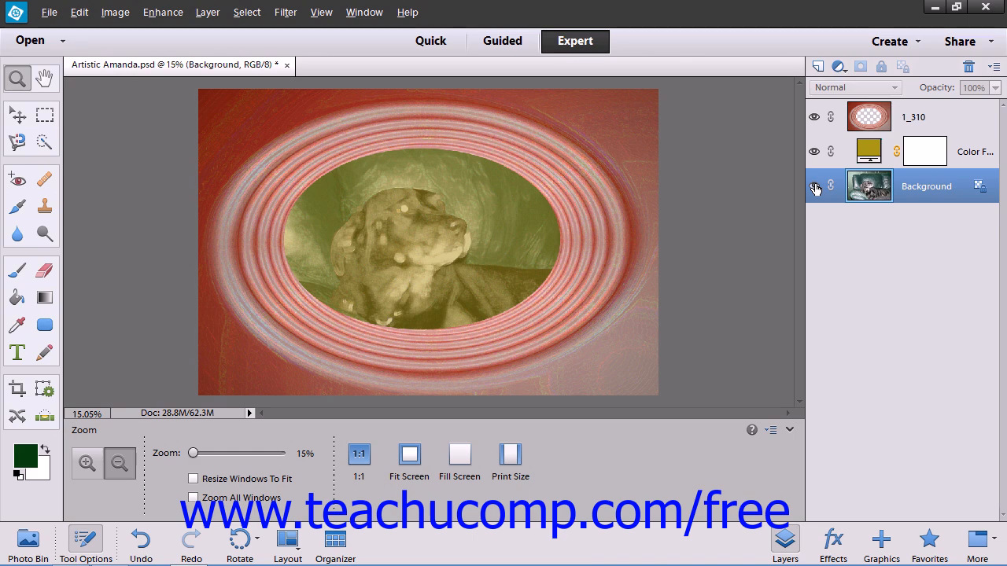
{"action": "left_click", "coordinate": [815, 117]}
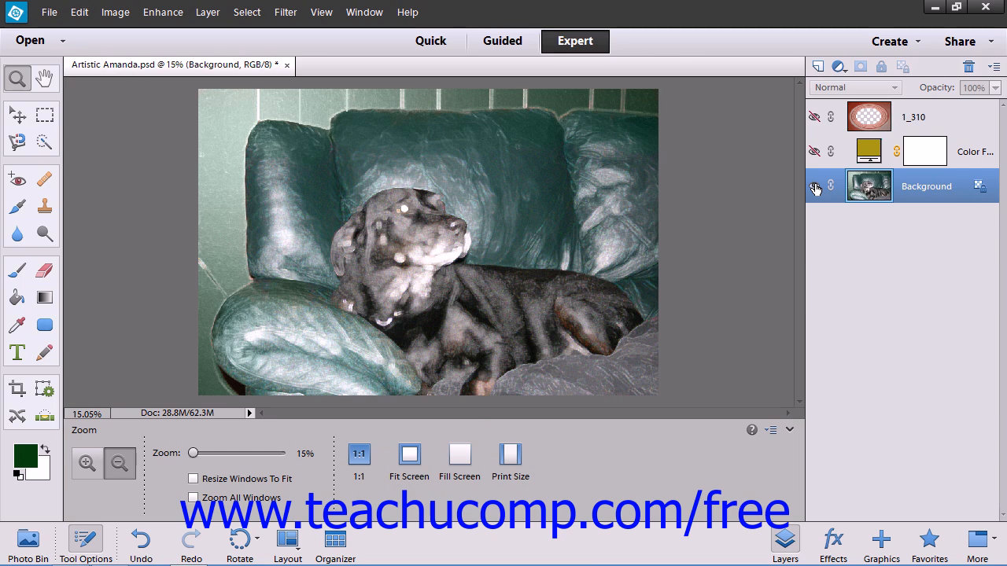
{"action": "left_click", "coordinate": [815, 117]}
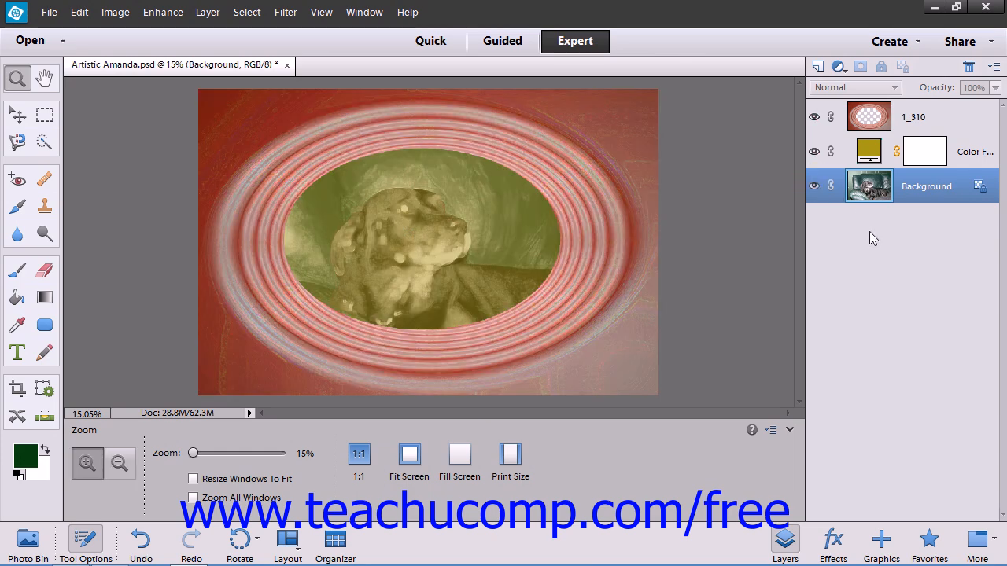
{"action": "mouse_move", "coordinate": [868, 117]}
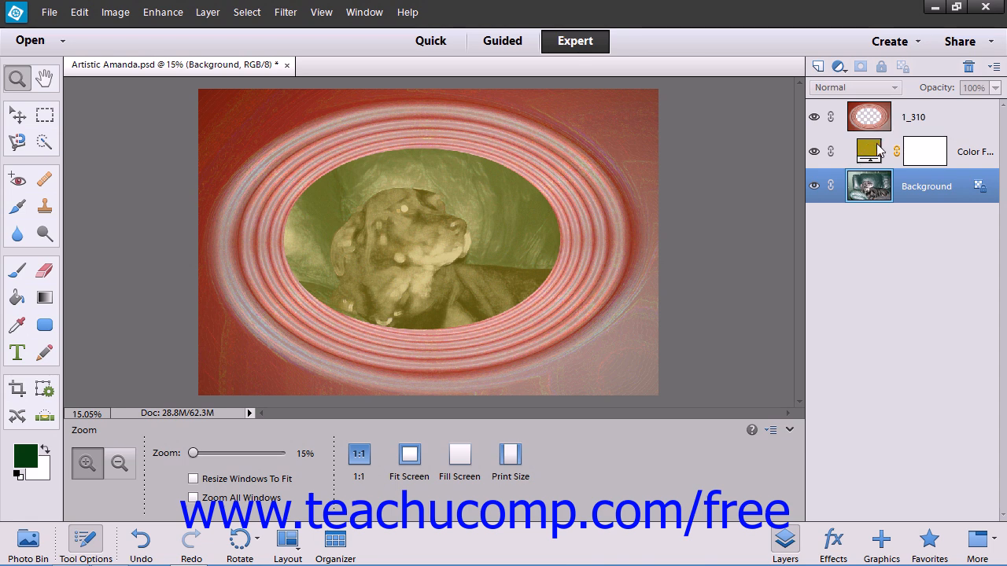
{"action": "mouse_move", "coordinate": [868, 151]}
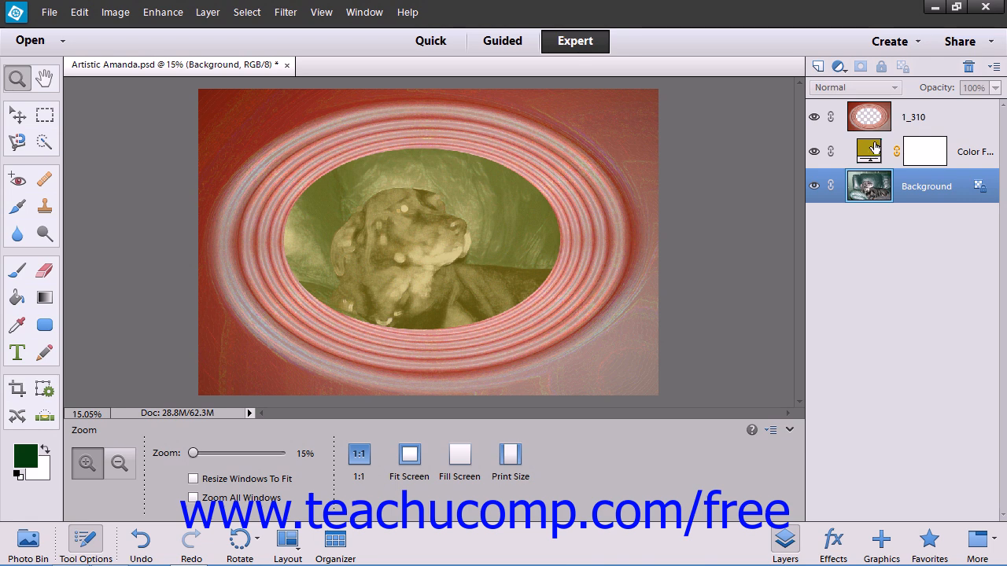
{"action": "mouse_move", "coordinate": [883, 157]}
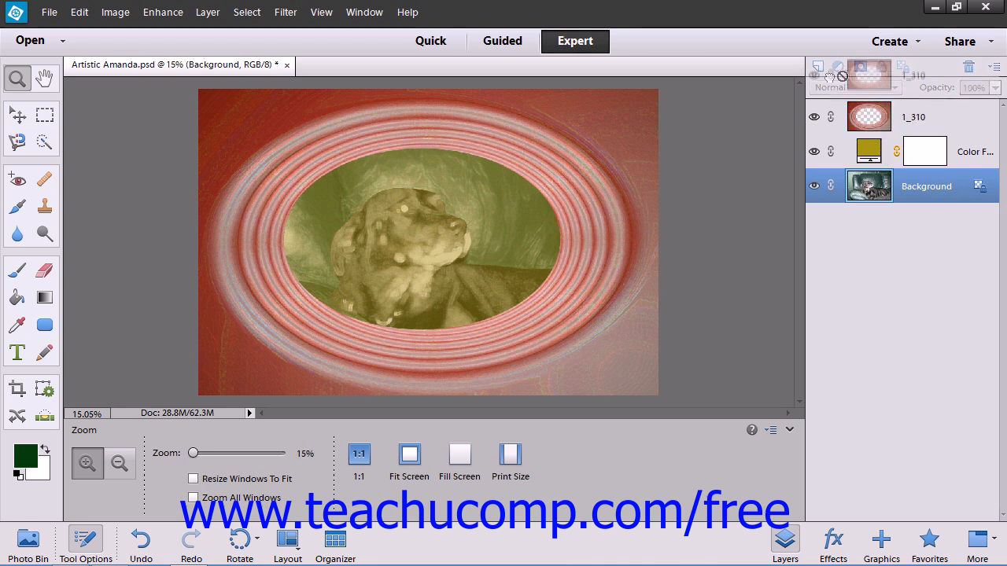
Step: Duplicate the 1_310 frame layer as '1_310 copy' via the New Layer icon
{"action": "left_click", "coordinate": [818, 66]}
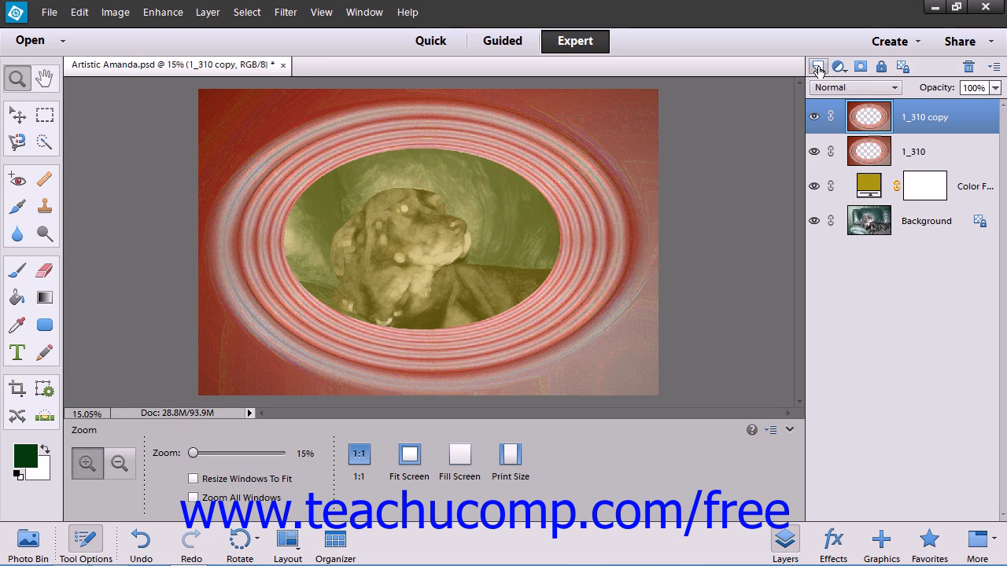
{"action": "mouse_move", "coordinate": [884, 151]}
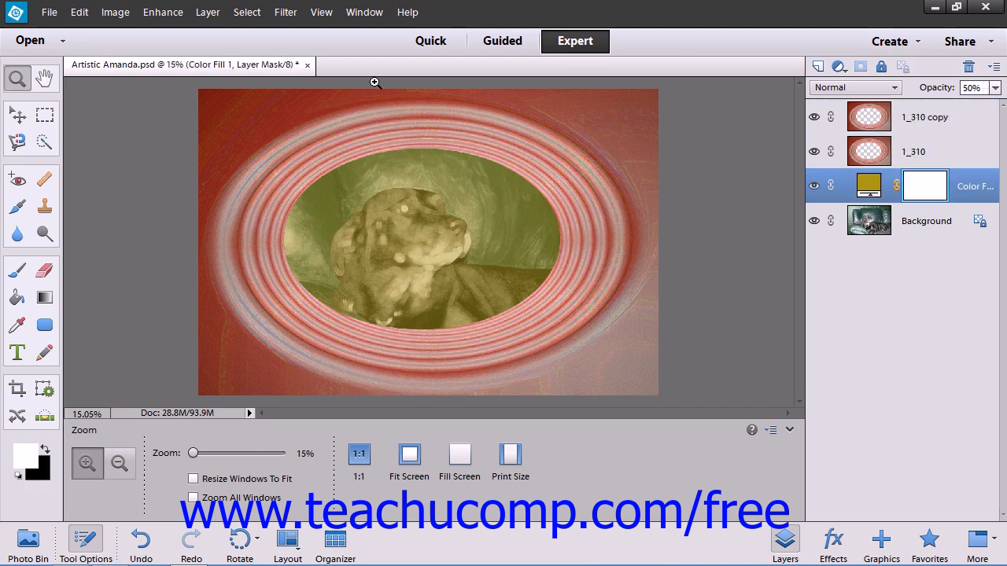
{"action": "left_click", "coordinate": [208, 12]}
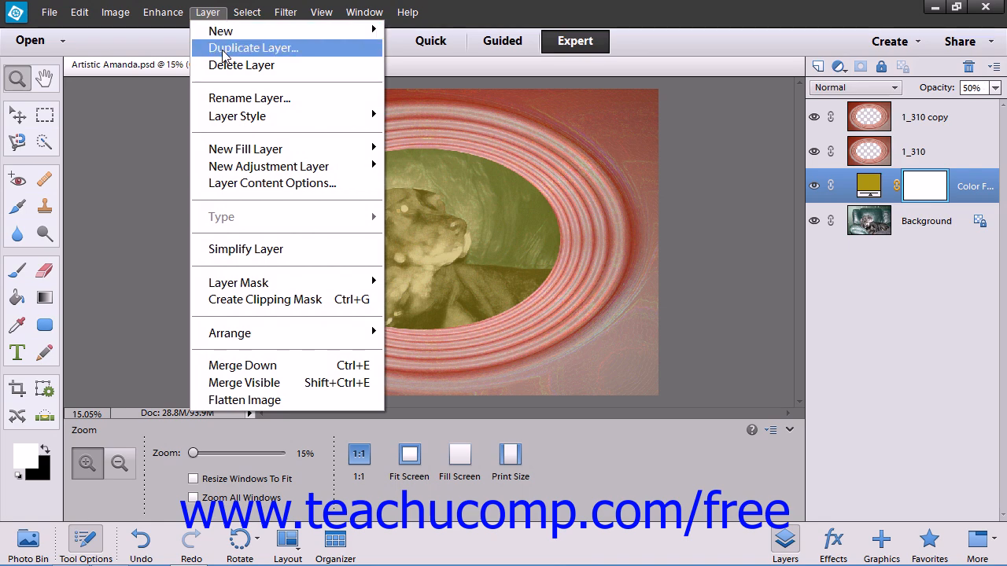
{"action": "left_click", "coordinate": [253, 48]}
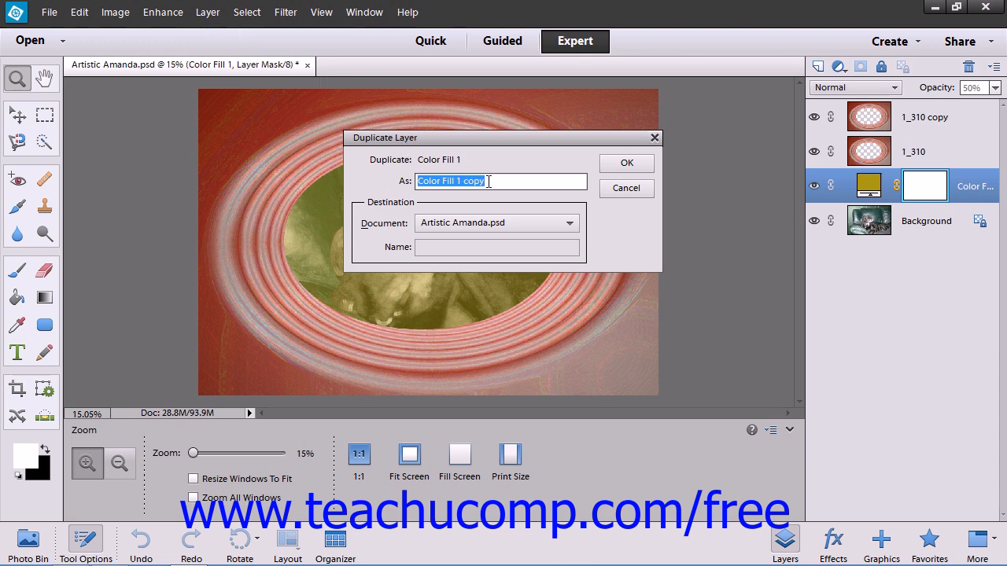
{"action": "left_click", "coordinate": [500, 181]}
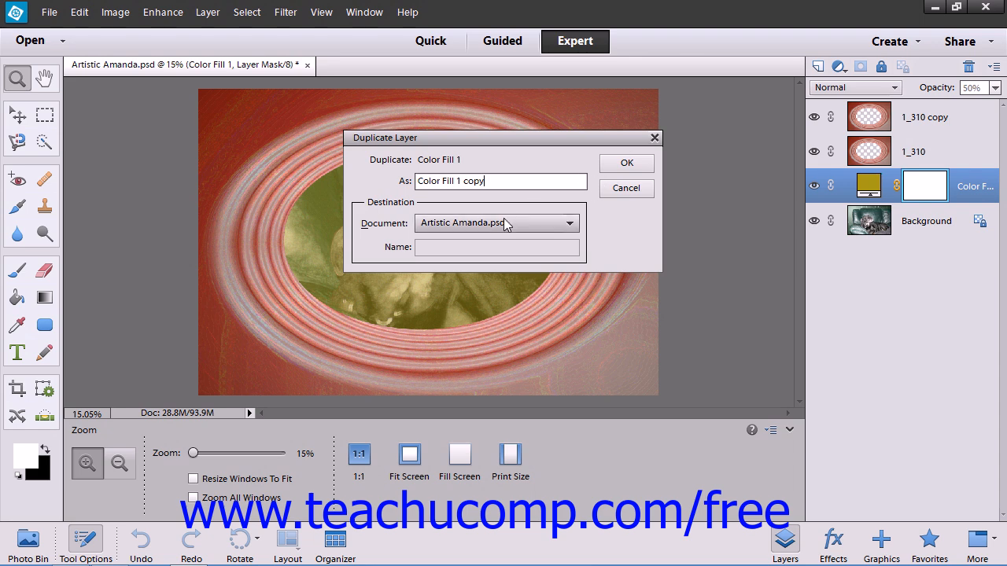
{"action": "left_click", "coordinate": [568, 224]}
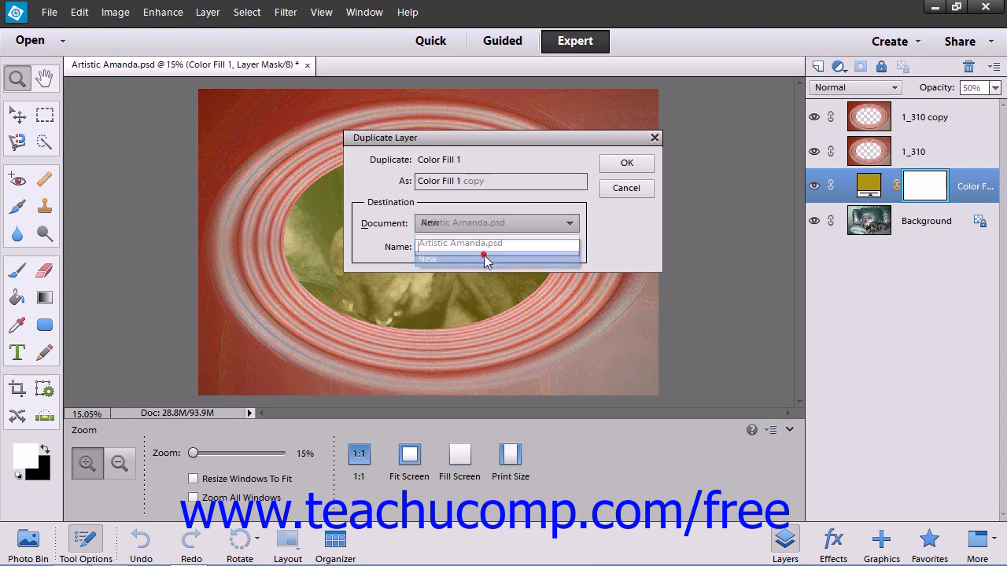
{"action": "left_click", "coordinate": [428, 258]}
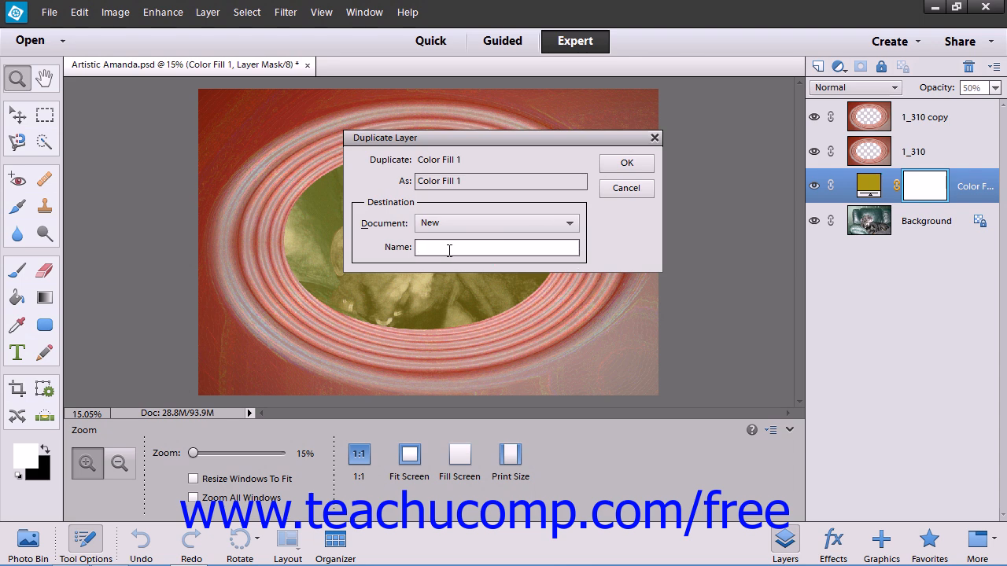
{"action": "type", "text": "te"}
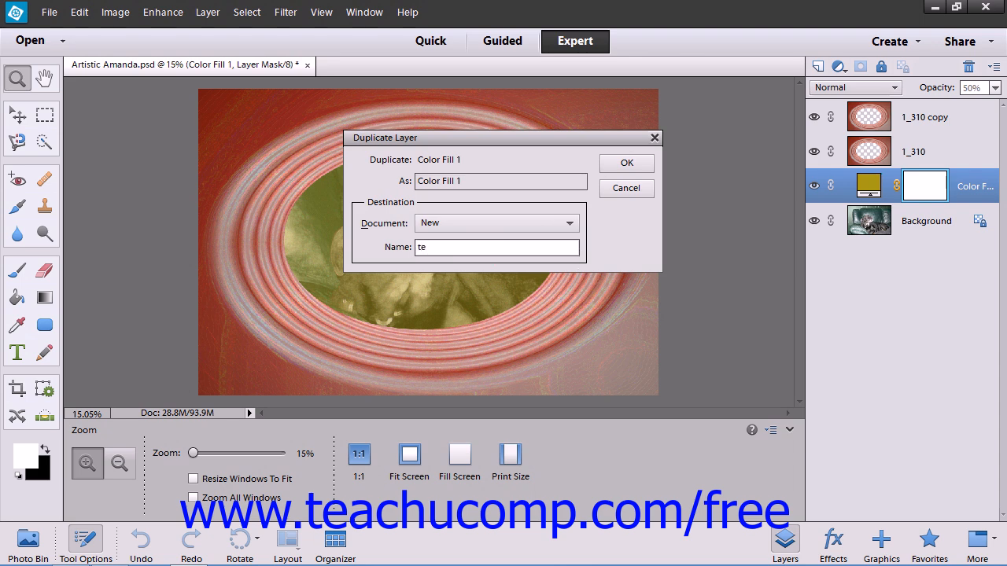
{"action": "type", "text": "mp"}
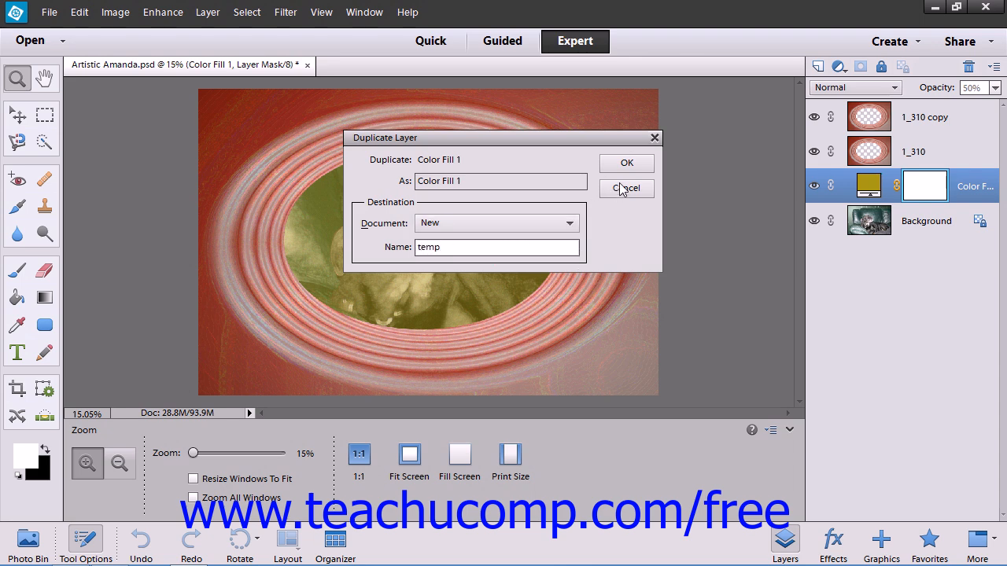
{"action": "mouse_move", "coordinate": [626, 162]}
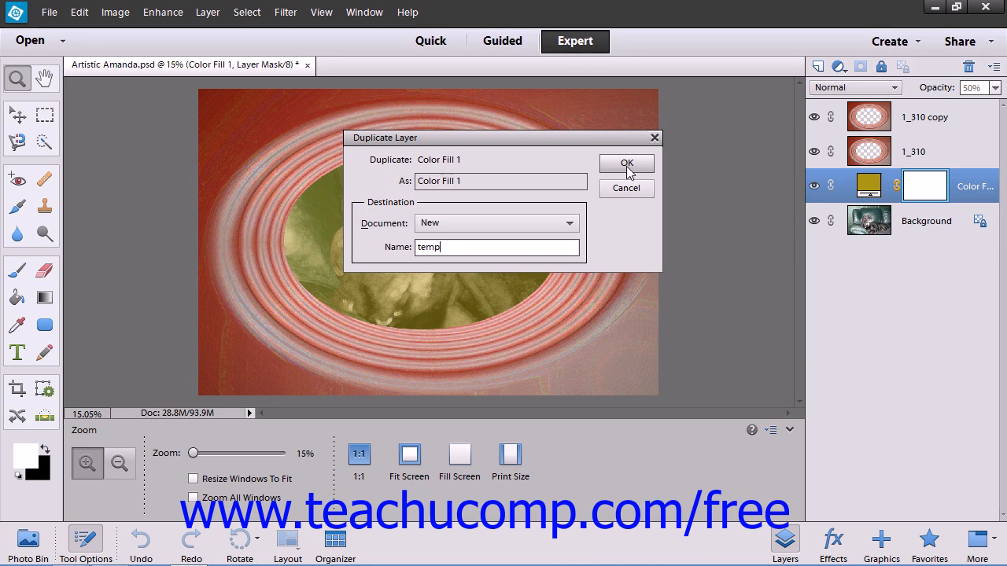
{"action": "left_click", "coordinate": [626, 164]}
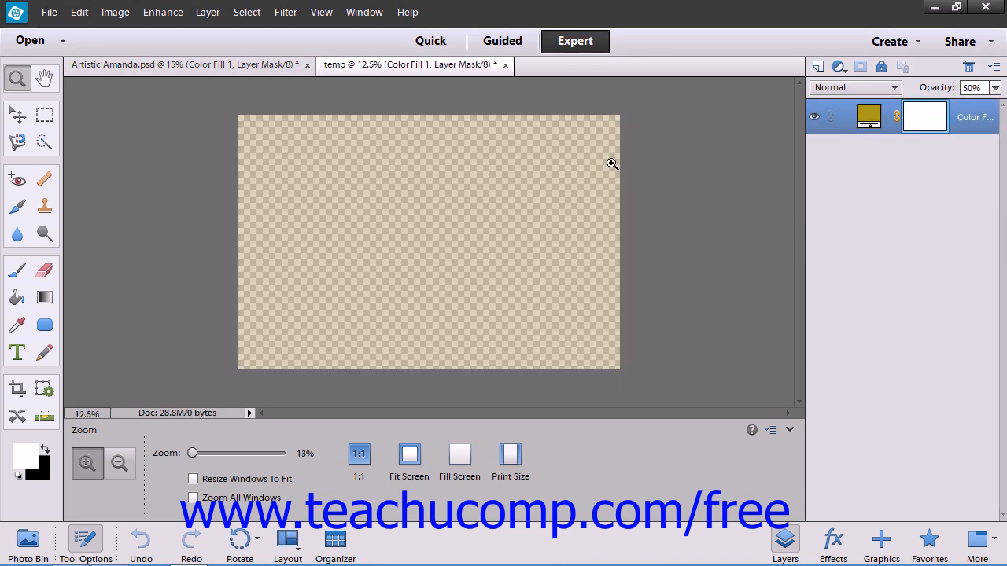
{"action": "mouse_move", "coordinate": [509, 82]}
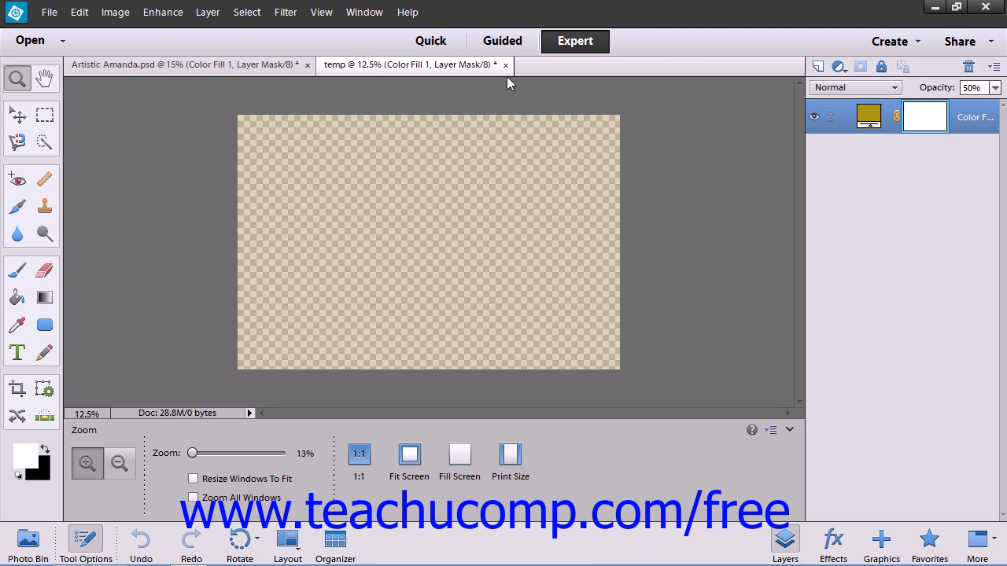
{"action": "left_click", "coordinate": [506, 64]}
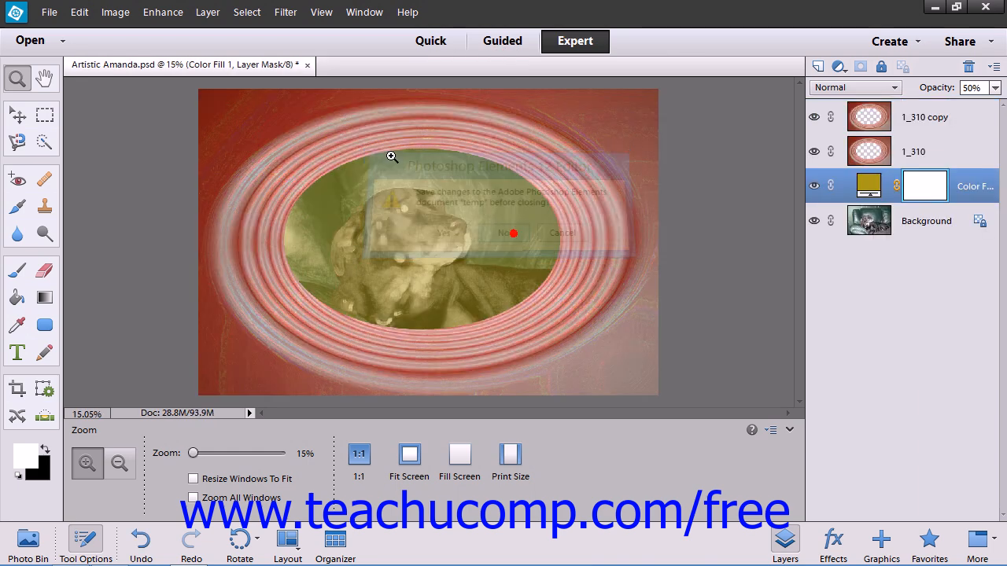
Step: Delete the '1_310 copy' layer from Artistic Amanda and confirm the deletion
{"action": "left_click", "coordinate": [510, 232]}
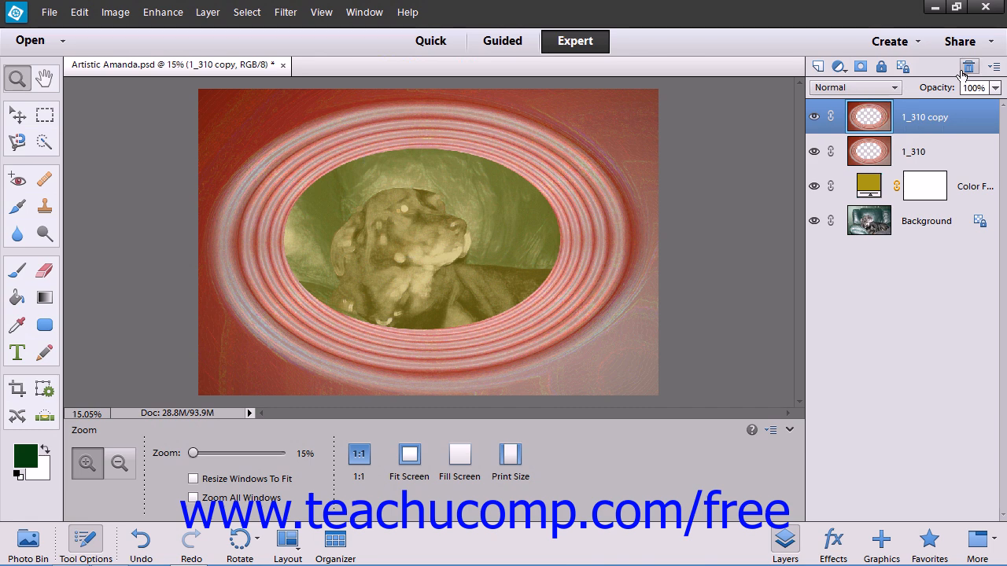
{"action": "left_click", "coordinate": [968, 66]}
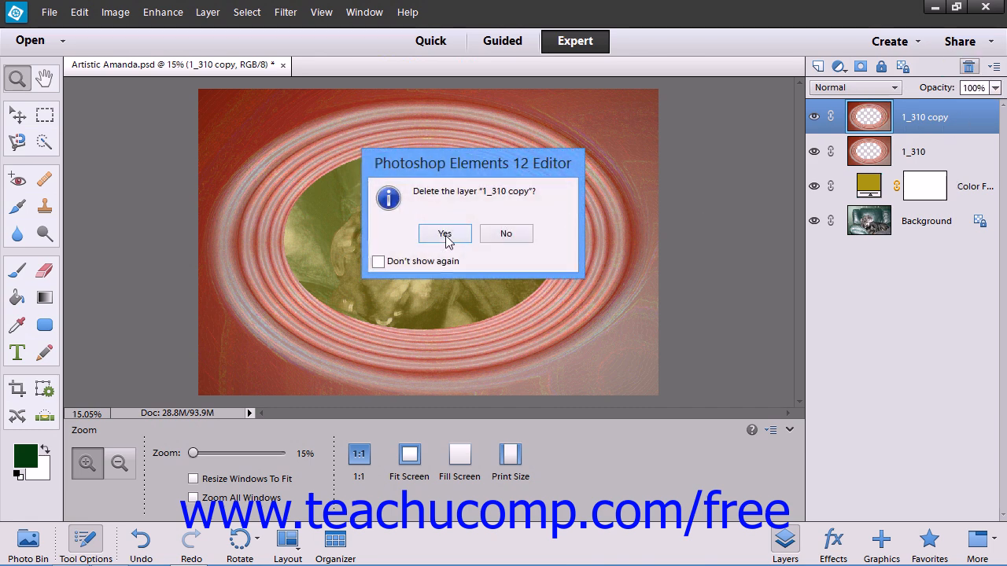
{"action": "left_click", "coordinate": [444, 233]}
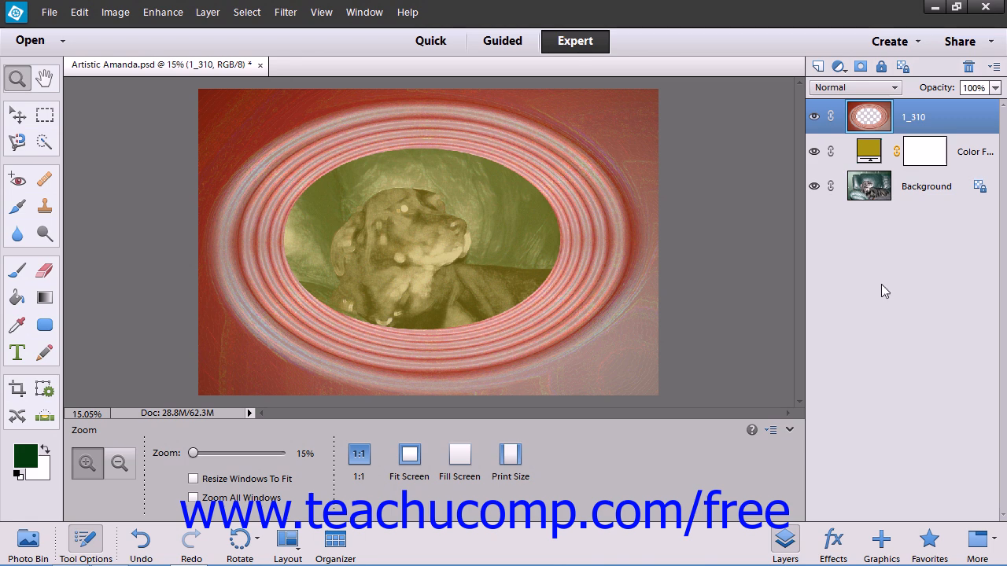
{"action": "mouse_move", "coordinate": [887, 324]}
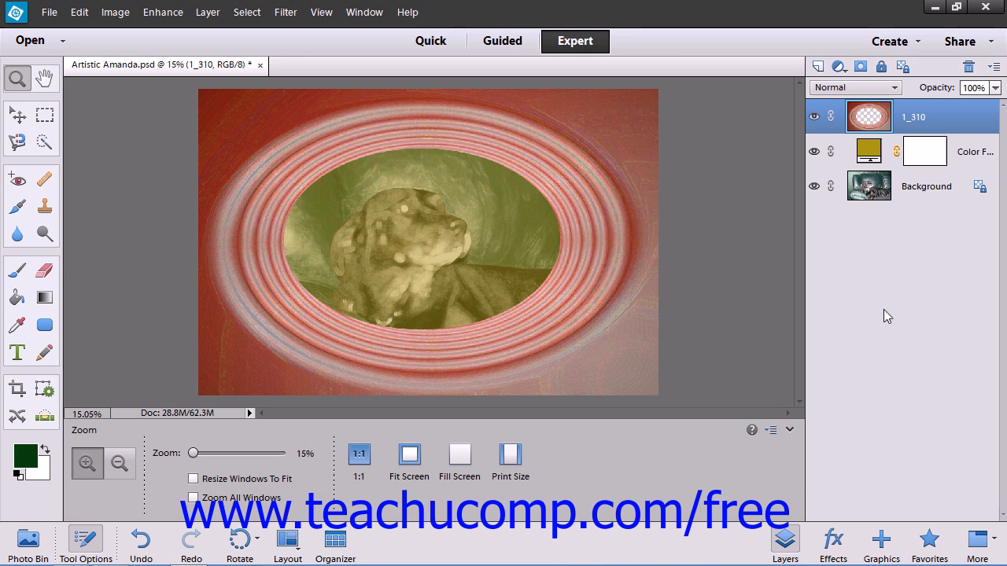
{"action": "mouse_move", "coordinate": [869, 186]}
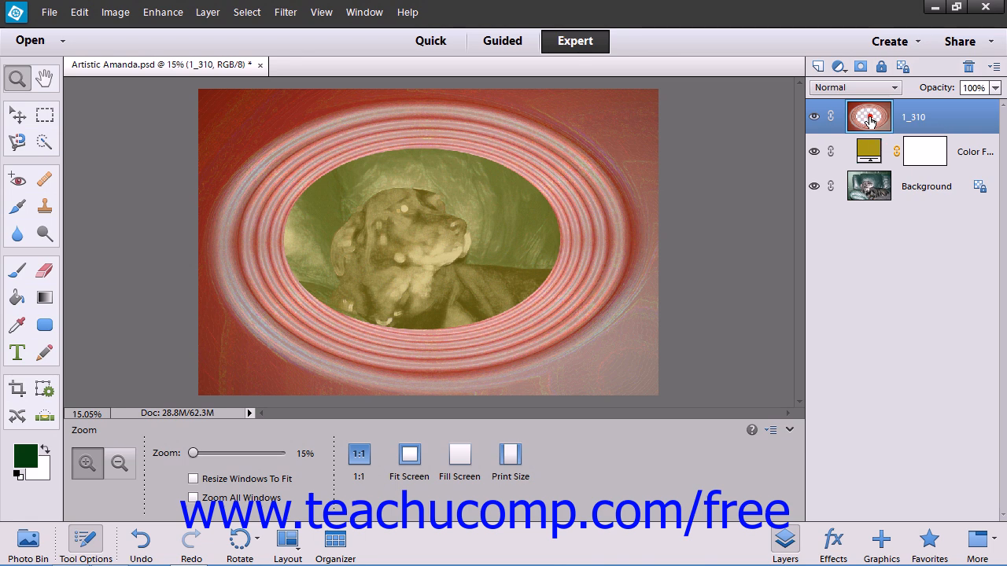
{"action": "left_click", "coordinate": [868, 151]}
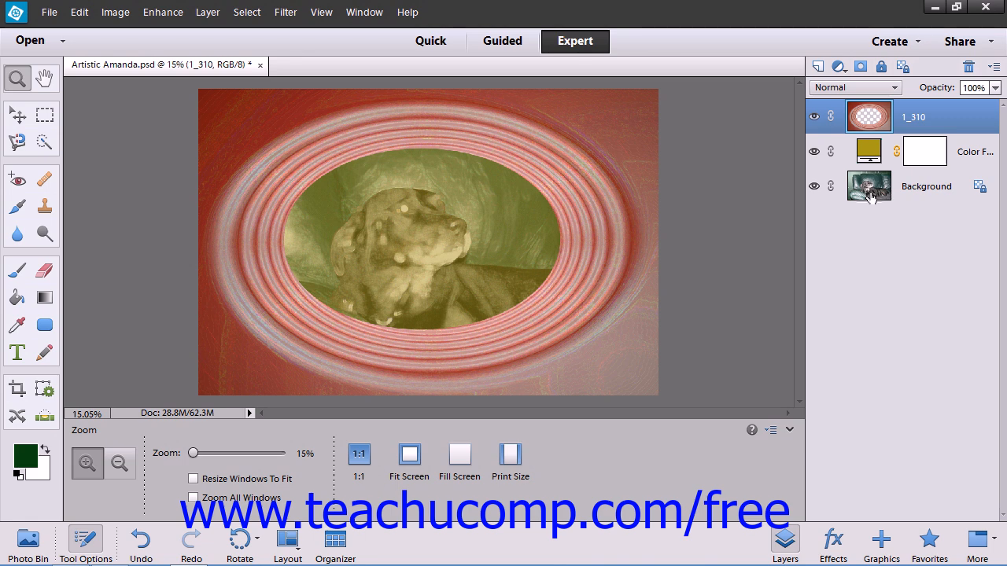
{"action": "mouse_move", "coordinate": [869, 185]}
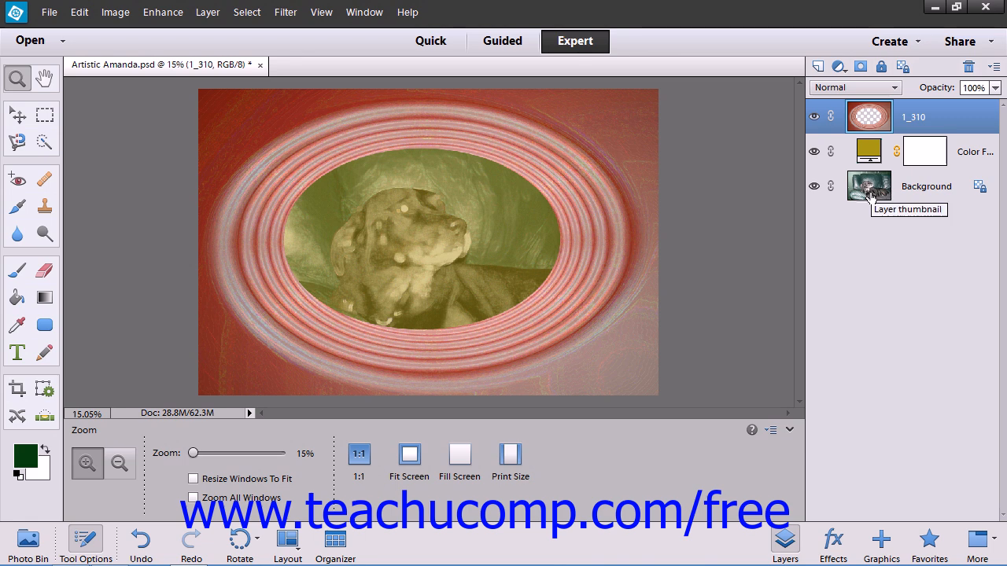
{"action": "mouse_move", "coordinate": [868, 195]}
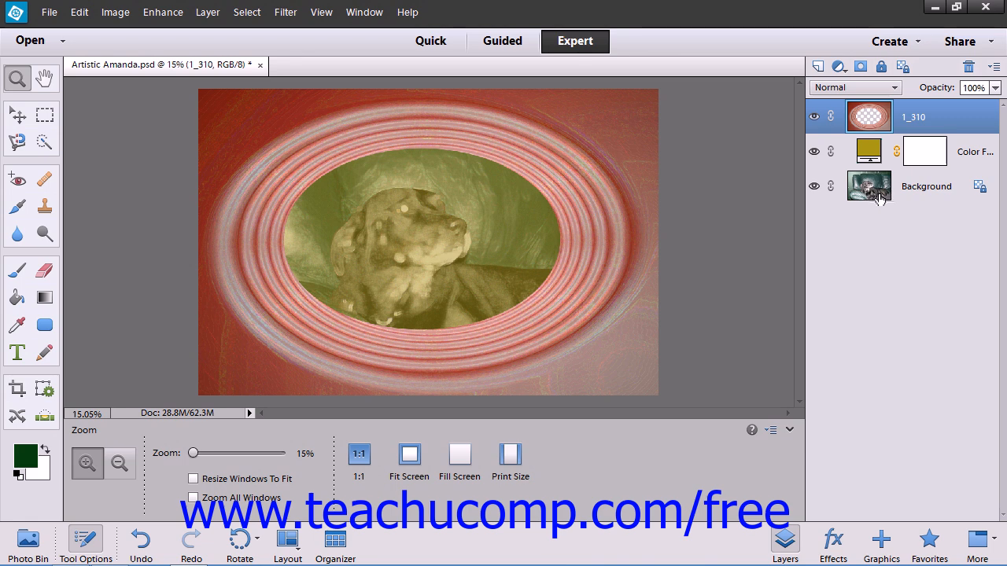
Step: Select 1_310, Color Fill and Background together and link them with the chain icon
{"action": "left_click", "coordinate": [925, 185]}
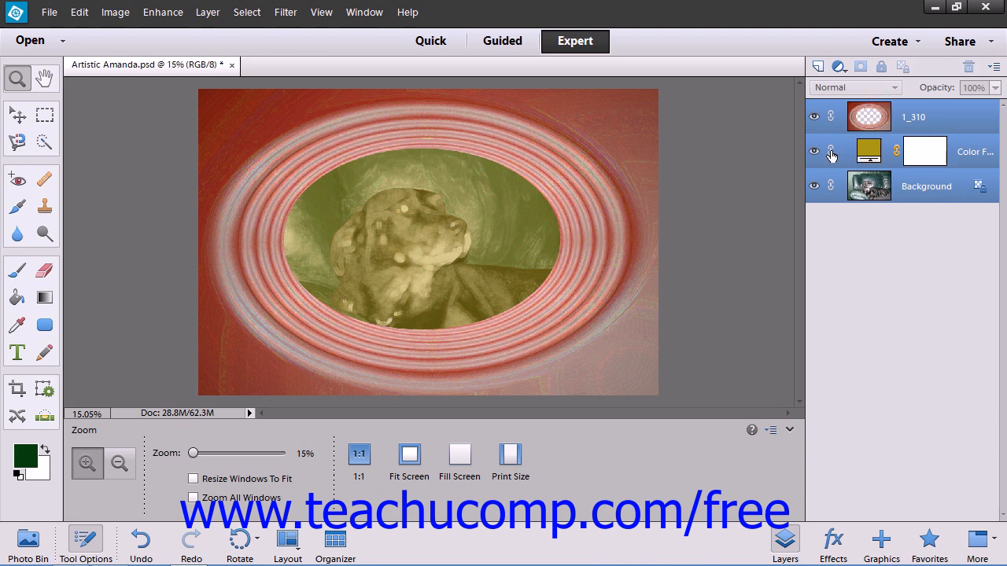
{"action": "mouse_move", "coordinate": [830, 154]}
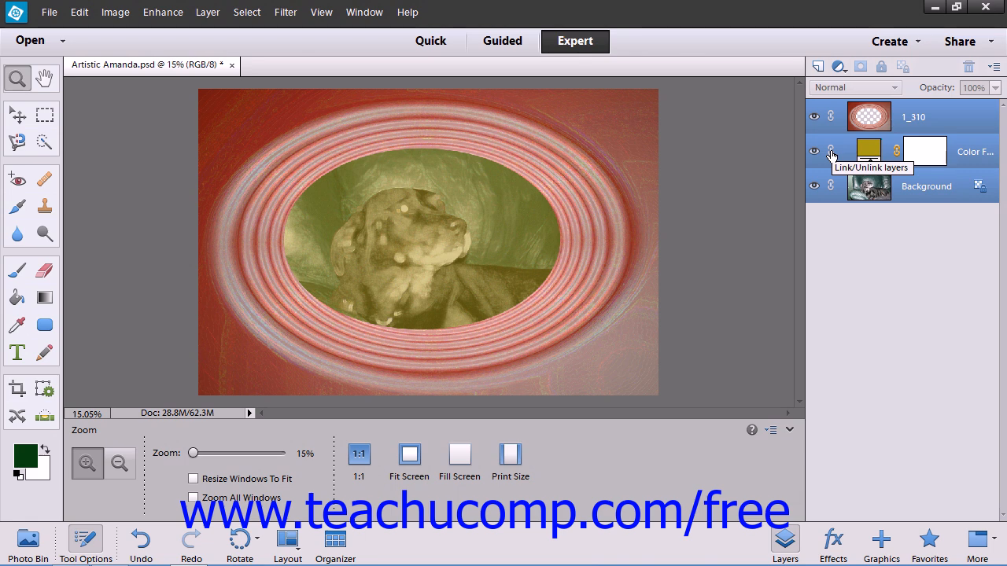
{"action": "left_click", "coordinate": [830, 151]}
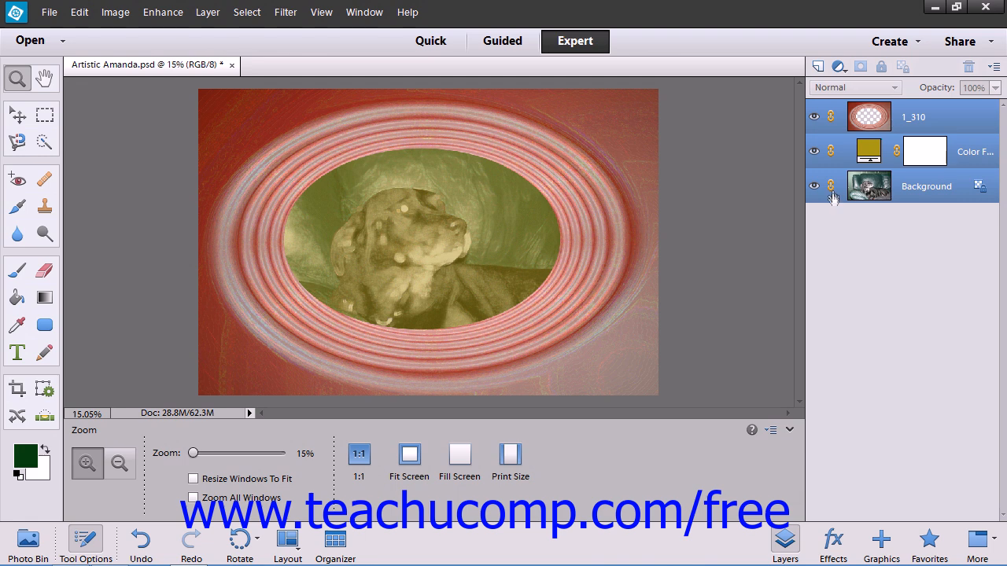
{"action": "mouse_move", "coordinate": [832, 186]}
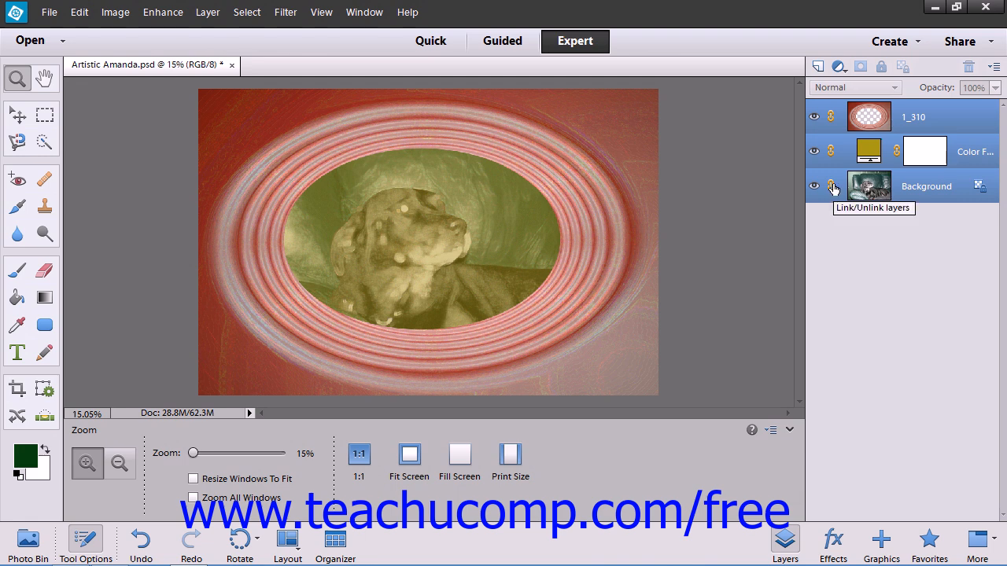
{"action": "mouse_move", "coordinate": [832, 151]}
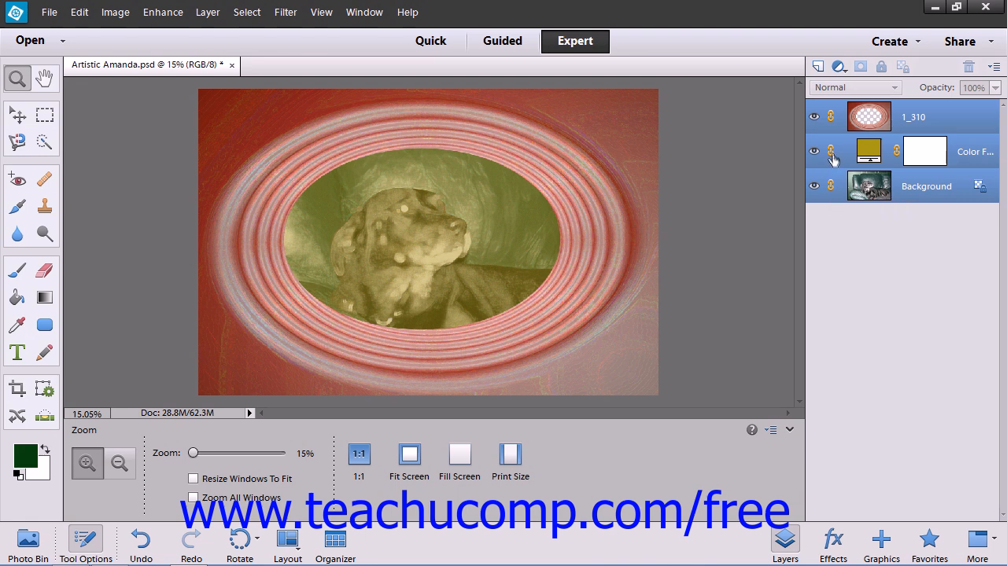